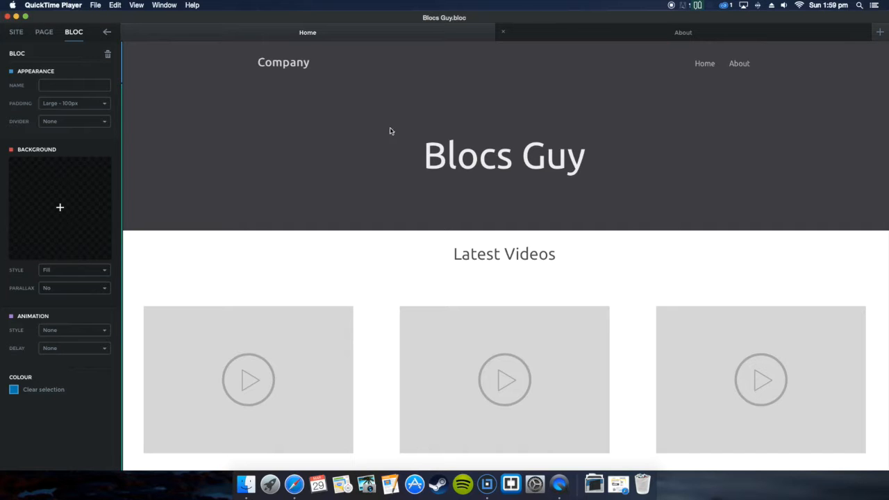
- Scroll the Blocs canvas past Latest Videos down to the Twitter bloc's IFRAME placeholder
scroll(down, 3)
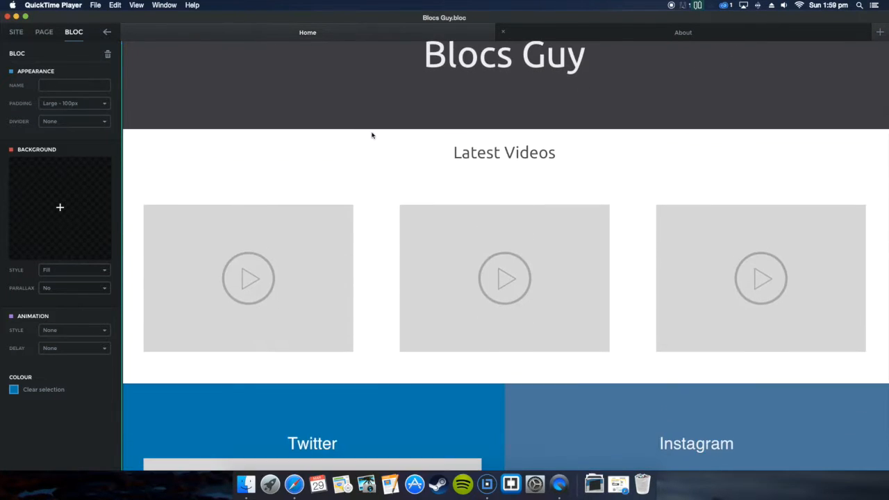
click(248, 278)
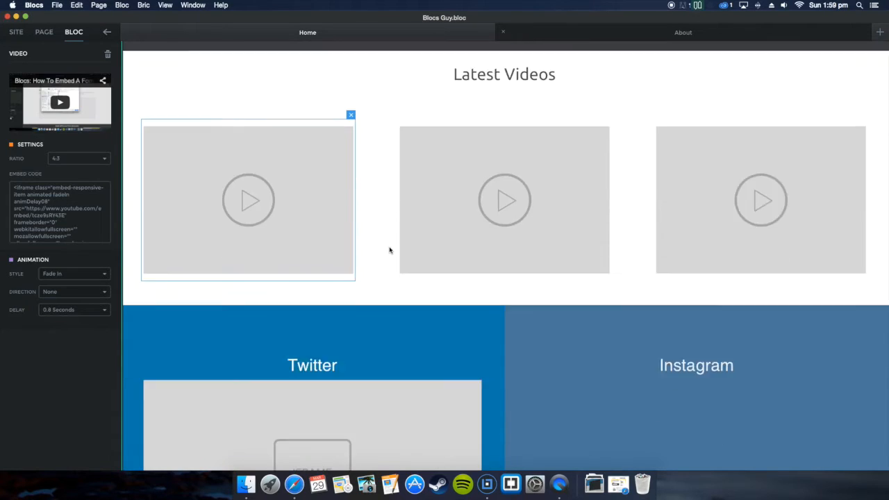
scroll(down, 3)
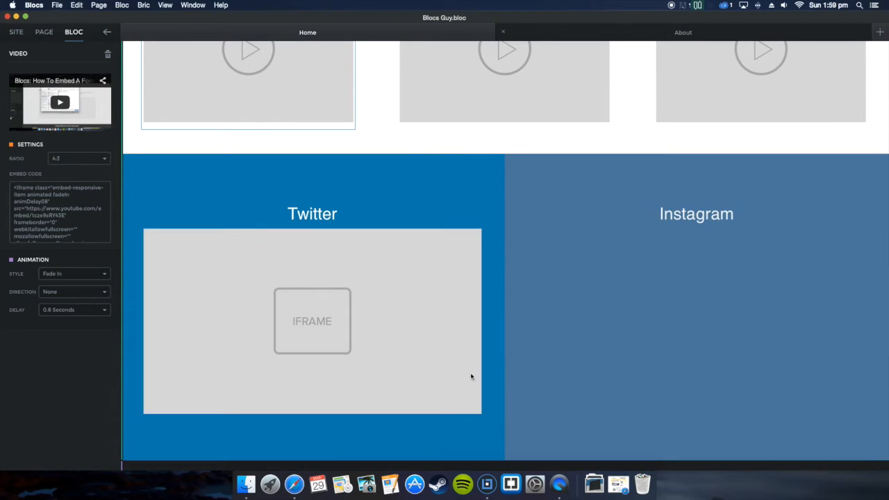
scroll(down, 3)
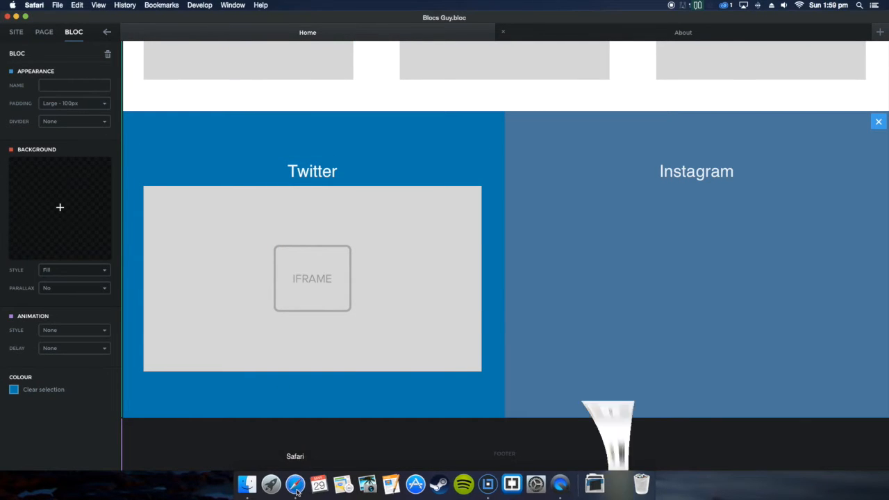
- Sign in to Tweetwally with the Twitter account, declining to save the password
click(295, 484)
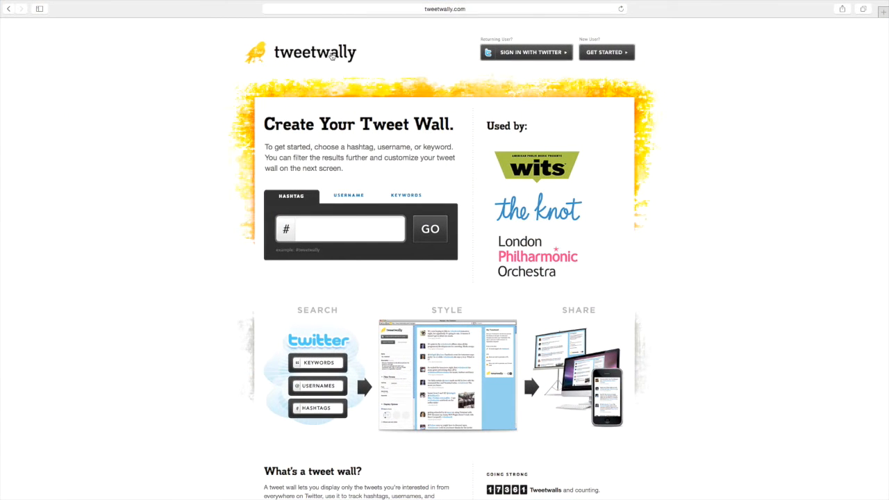
click(525, 53)
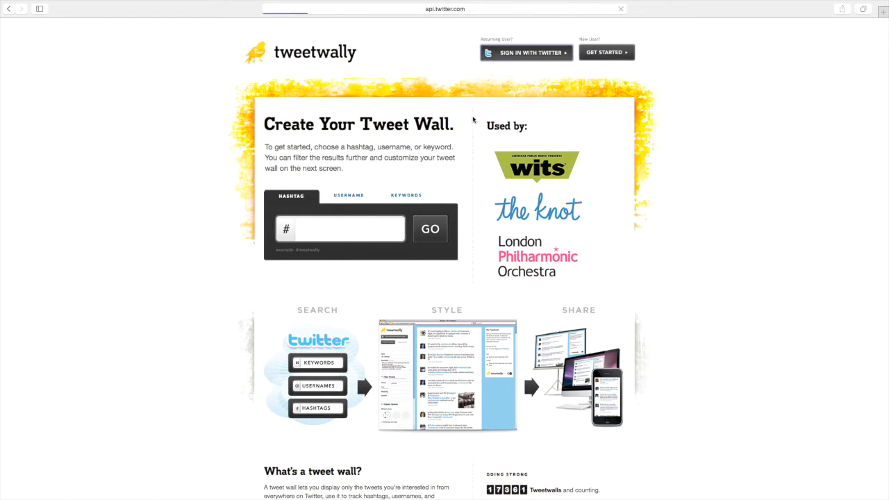
click(526, 53)
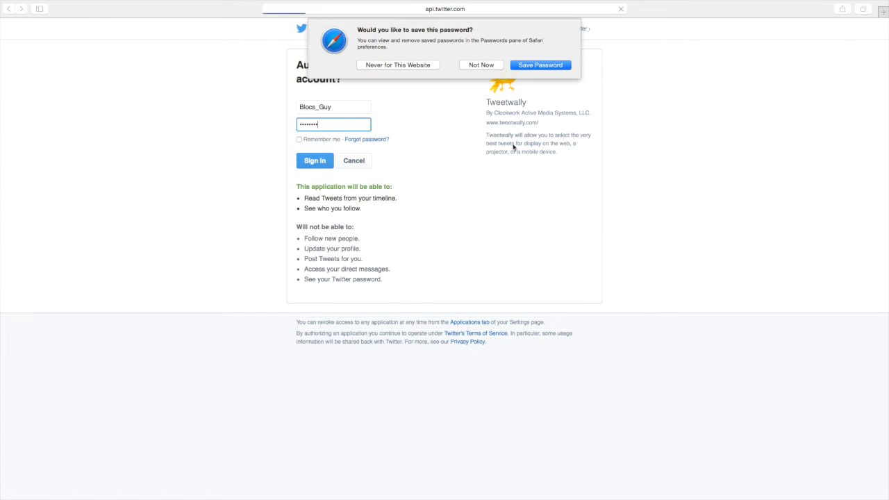
click(481, 66)
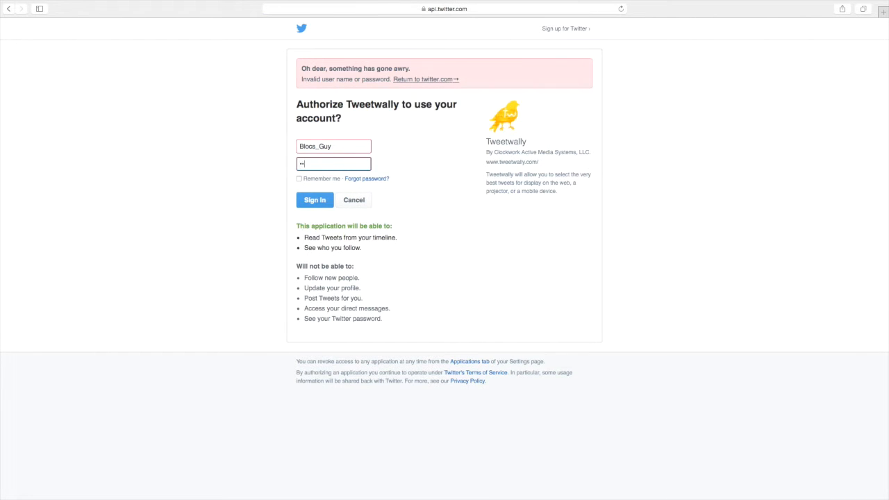
click(314, 200)
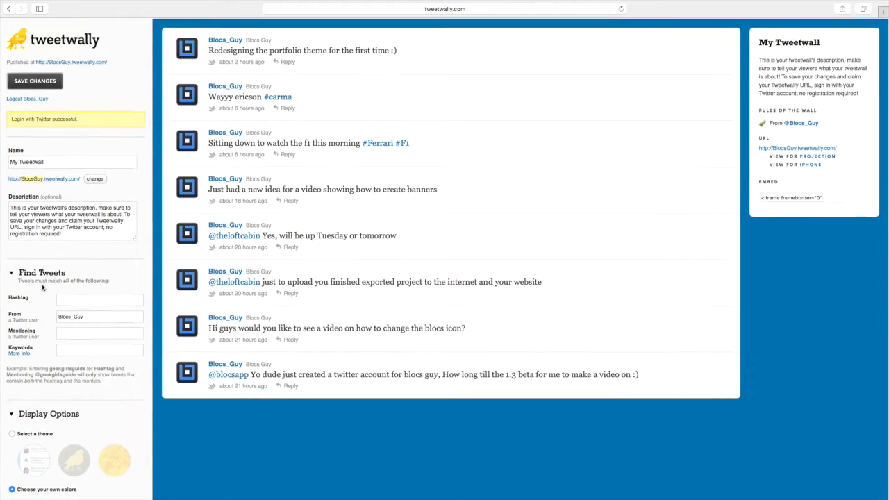
scroll(down, 3)
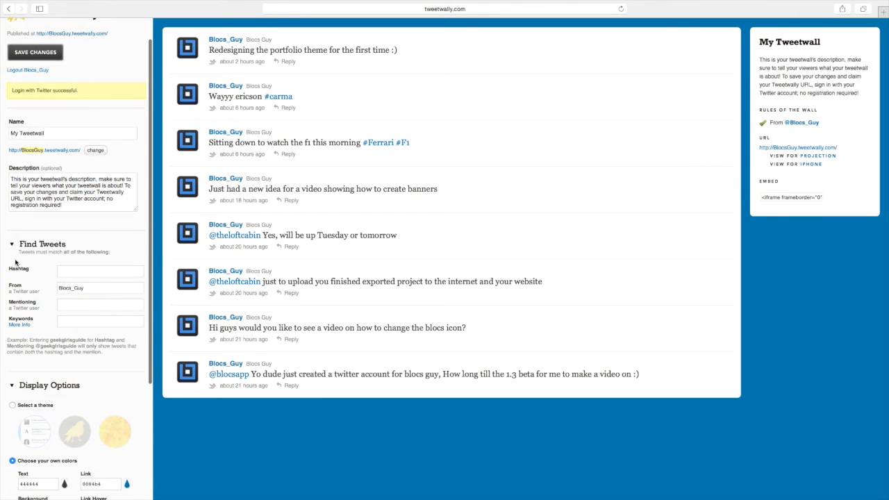
click(100, 270)
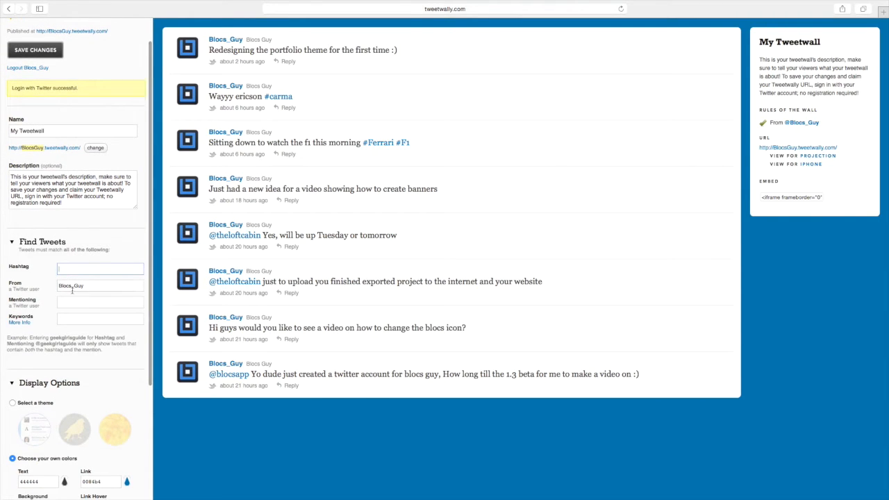
click(100, 302)
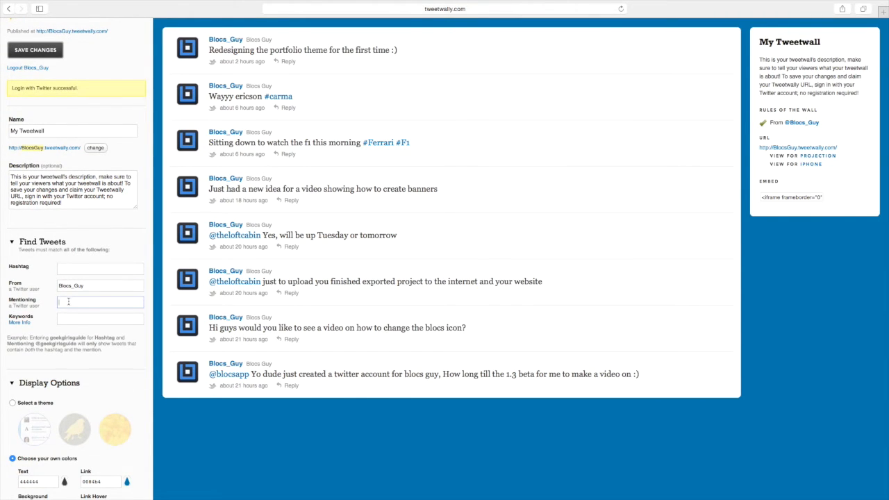
click(100, 286)
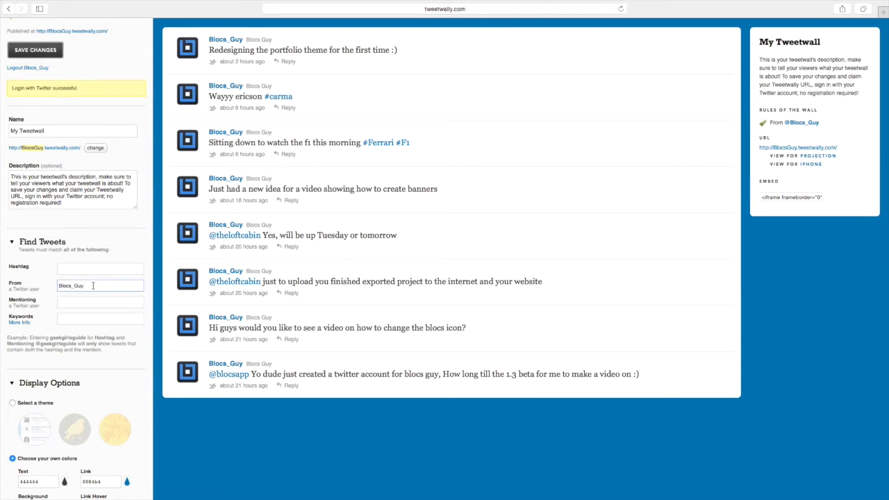
scroll(down, 3)
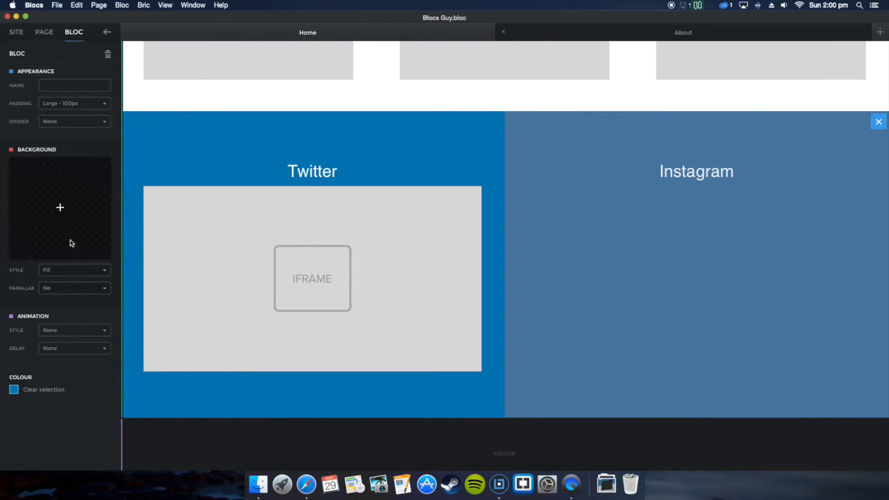
click(60, 208)
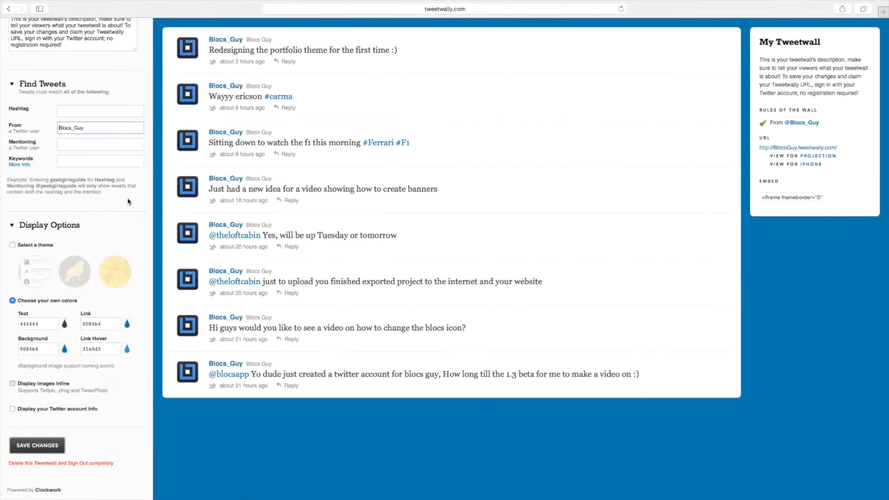
click(12, 383)
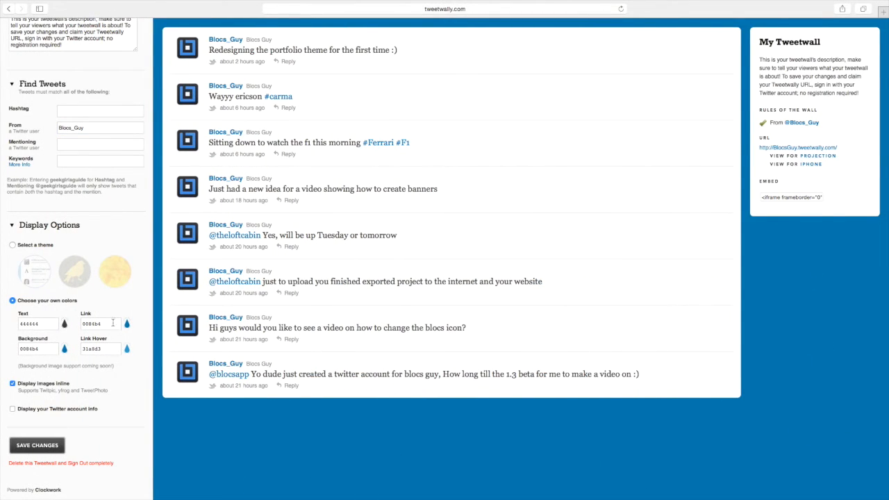
mouse_move(336, 264)
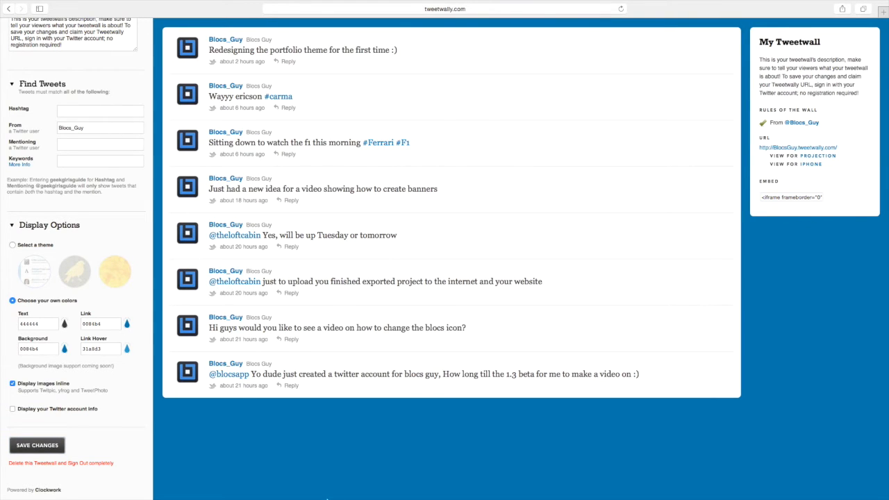
right_click(792, 197)
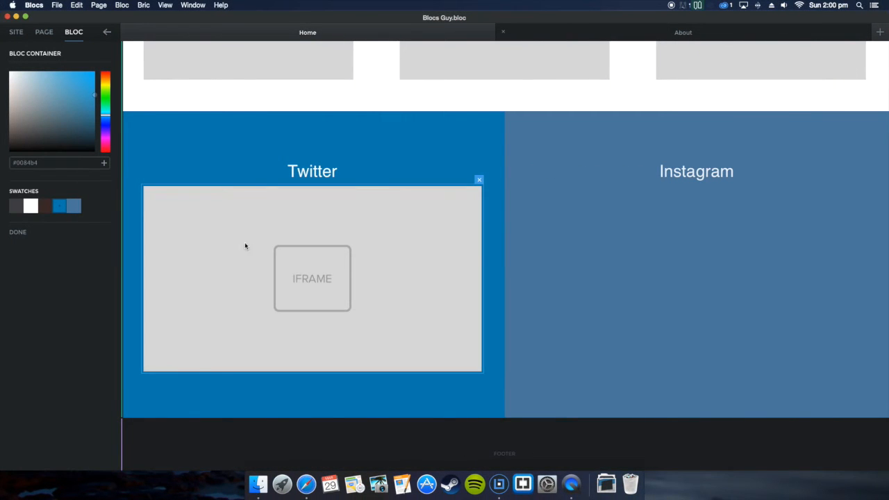
- Select the Twitter bloc's IFRAME placeholder to show its properties in the sidebar
click(311, 278)
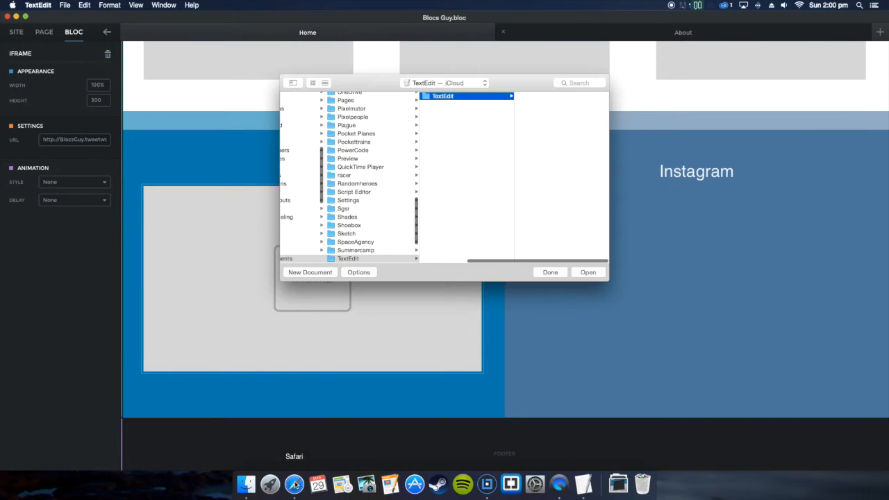
- Trim the Tweetwally embed code in a TextEdit note to its src URL, then close the note
click(310, 271)
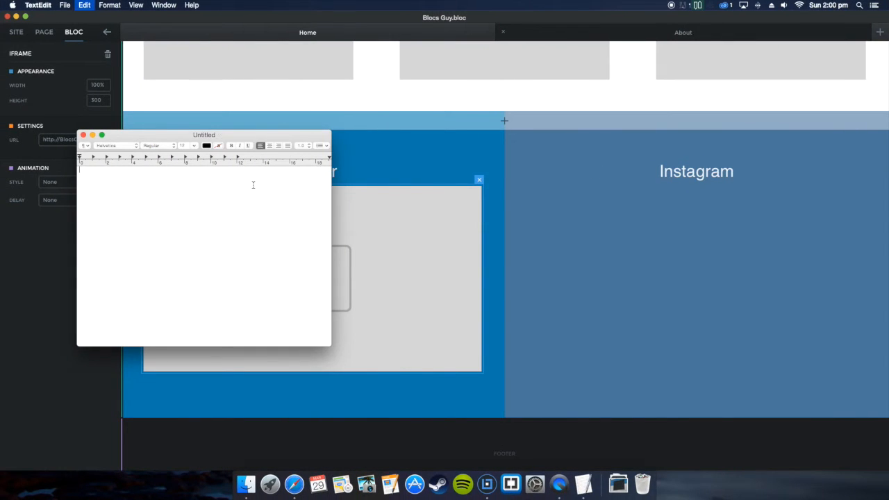
text(<iframe frameborder="0" width="500" height="600" src="http://BlocsGuy.tweetwally.com/embed" target="_blank" align="center" scrolling="Auto"></iframe>)
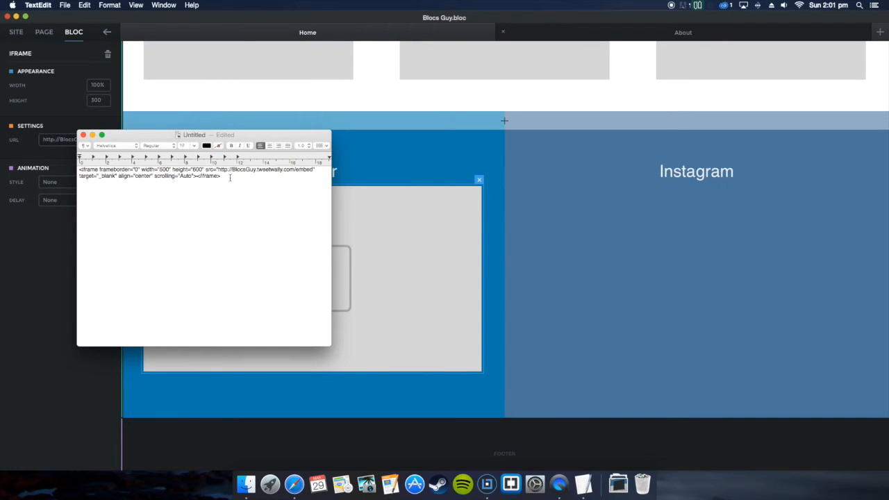
drag(78, 175, 221, 175)
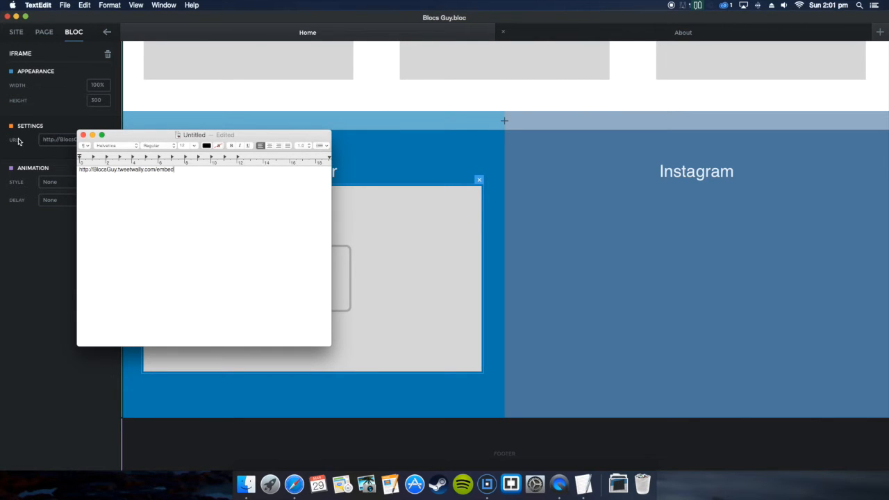
drag(195, 134, 239, 152)
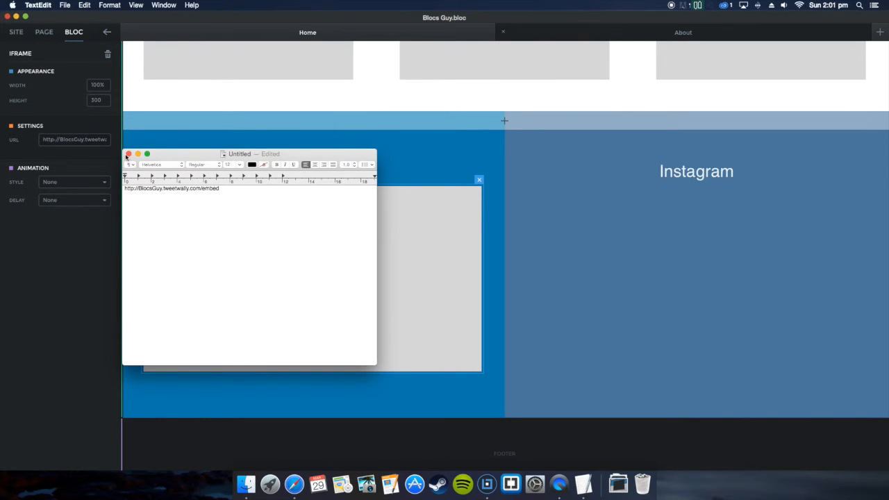
click(128, 153)
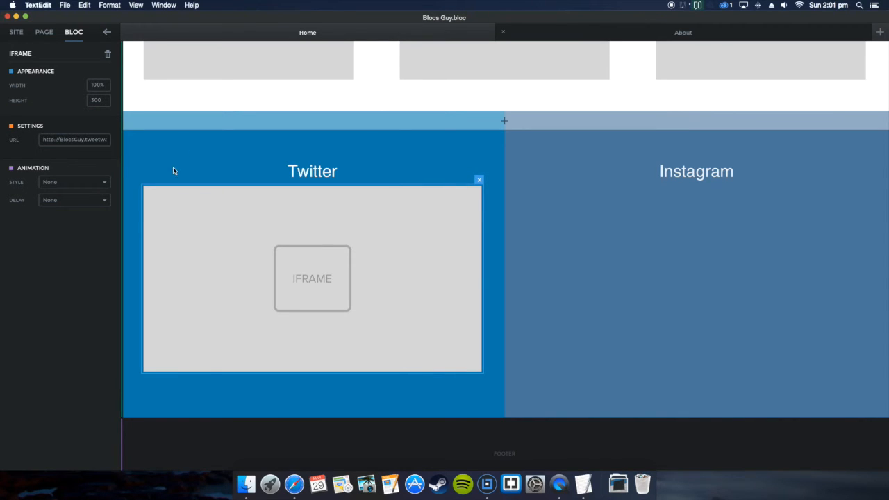
mouse_move(284, 325)
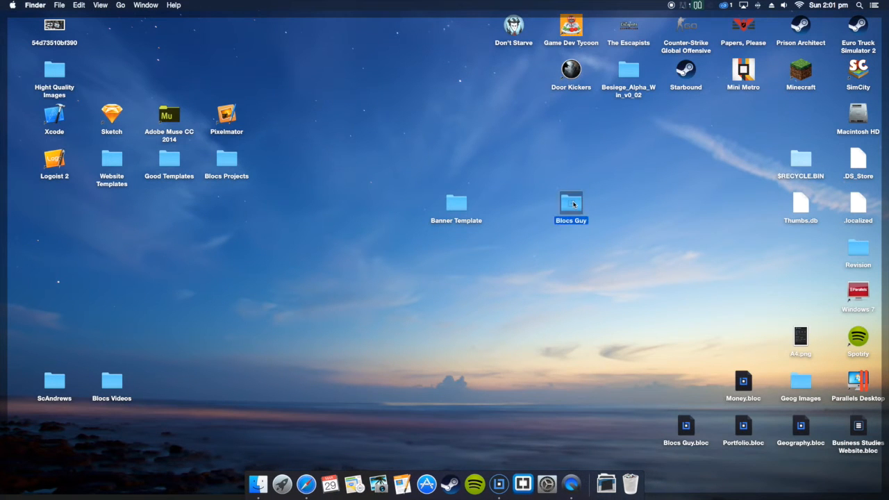
- Open the Blocs Guy folder on the Desktop and launch its index.html in Safari
double_click(571, 206)
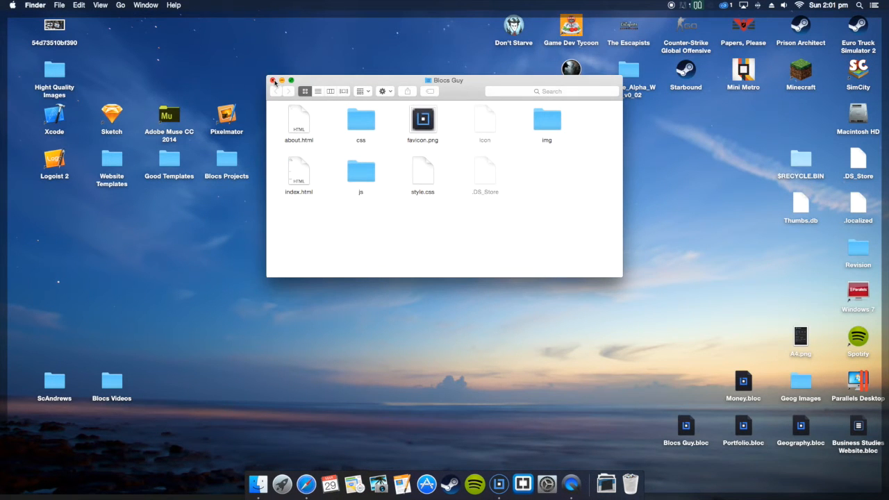
click(298, 173)
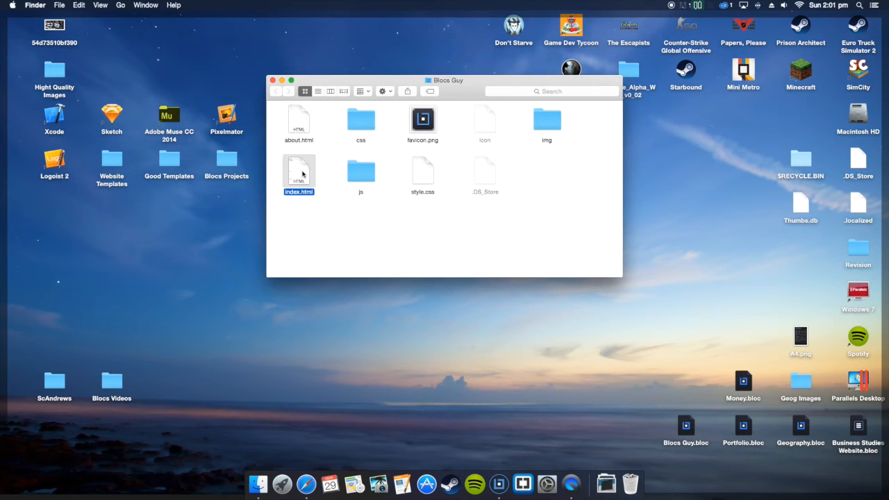
double_click(299, 172)
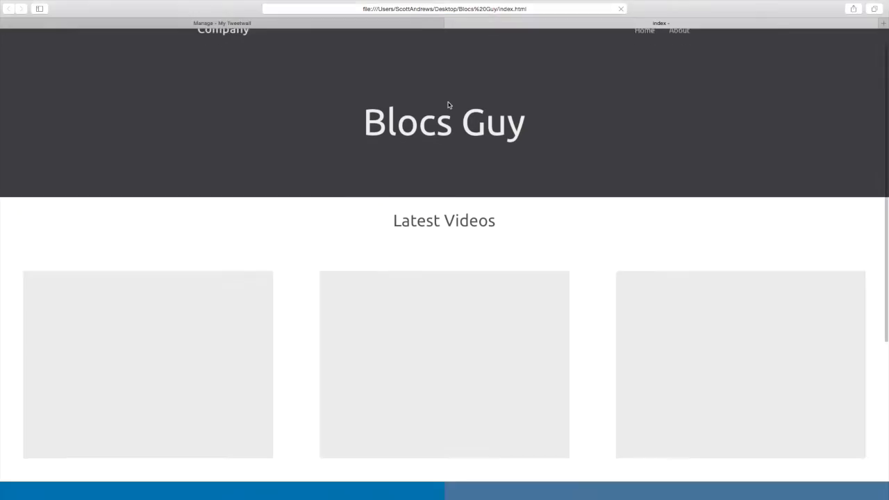
- Scroll the exported page to the Twitter heading and browse the embedded Tweetwally feed
scroll(down, 3)
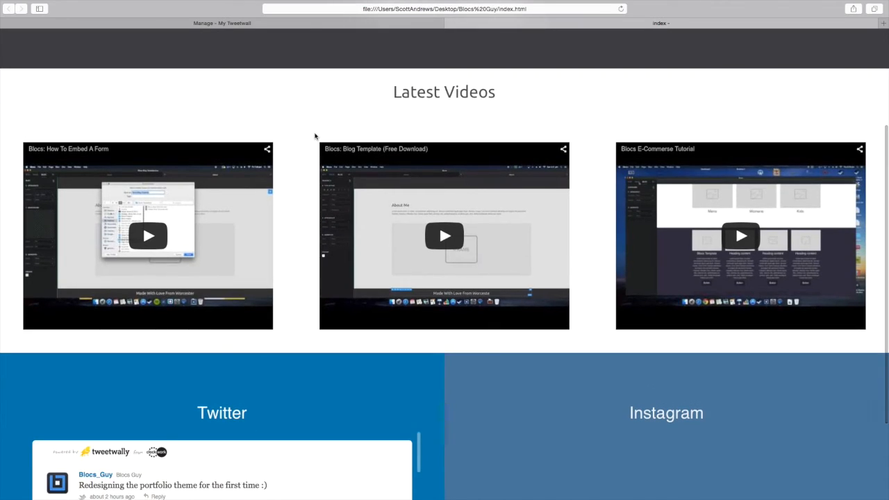
scroll(up, 3)
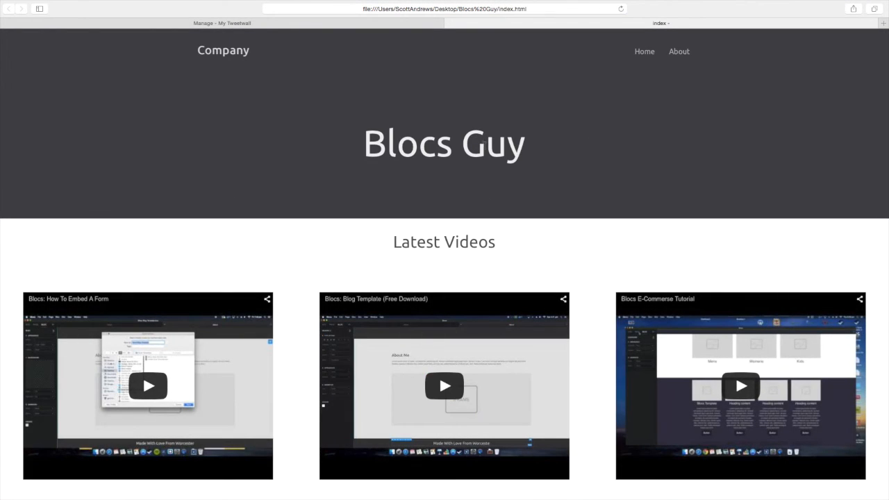
scroll(down, 3)
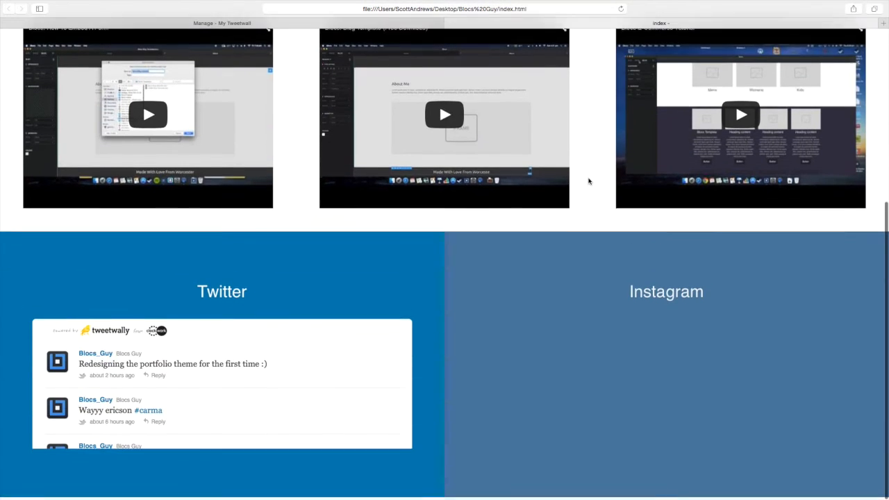
scroll(down, 3)
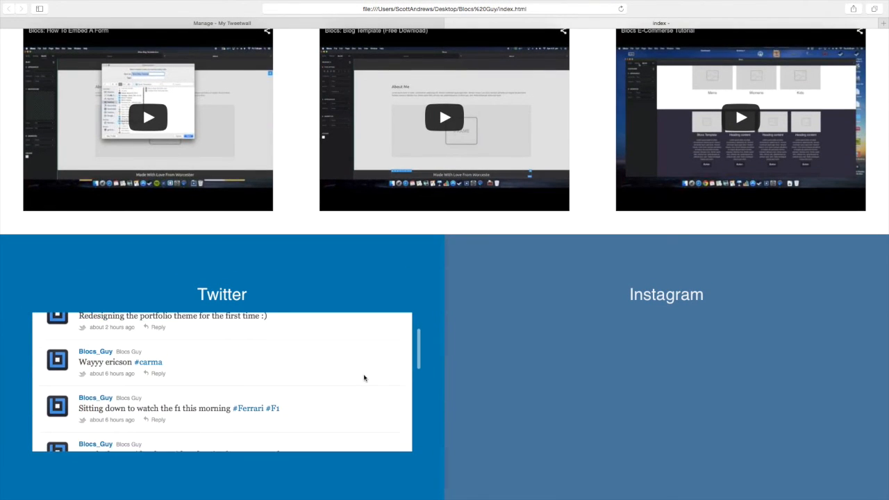
scroll(down, 3)
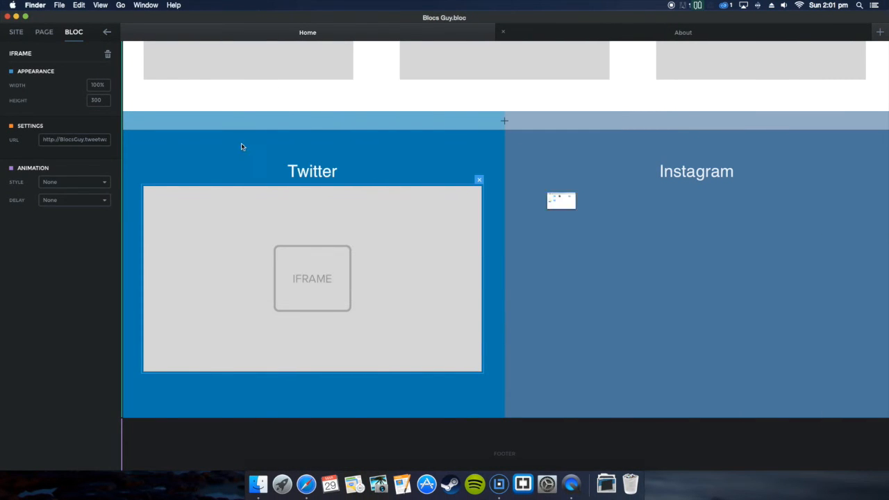
- Set the Twitter iframe's Height to 50
click(97, 100)
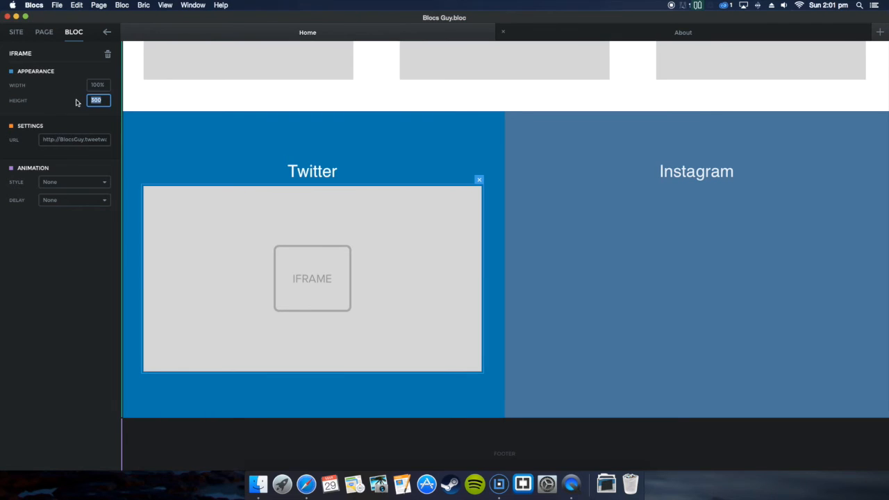
text(50)
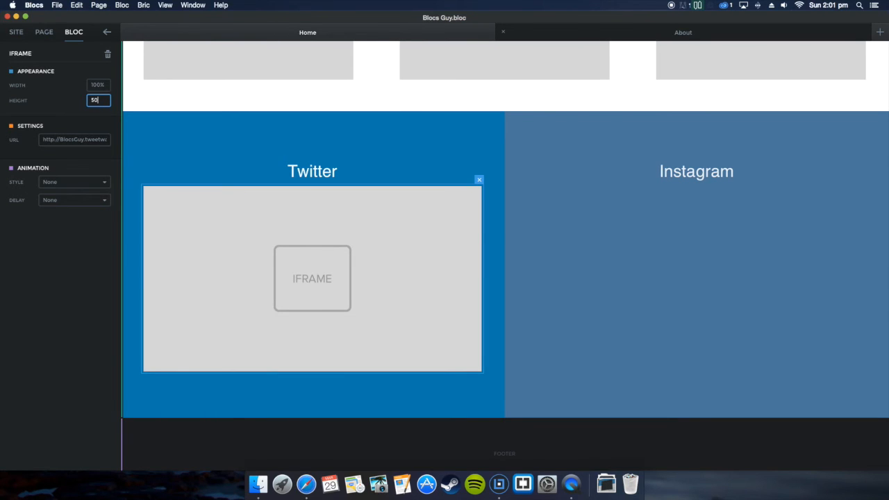
- Export the project as Blocs Guy to the Desktop and reopen its index.html in Safari
click(57, 6)
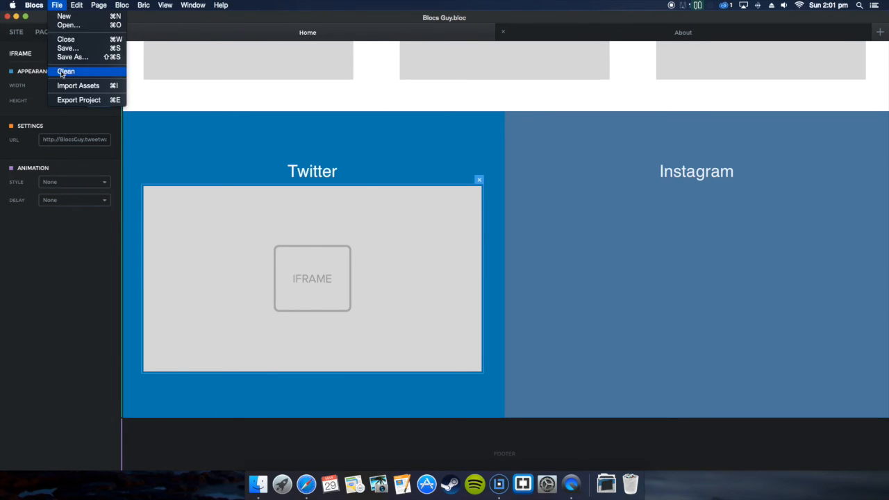
click(78, 100)
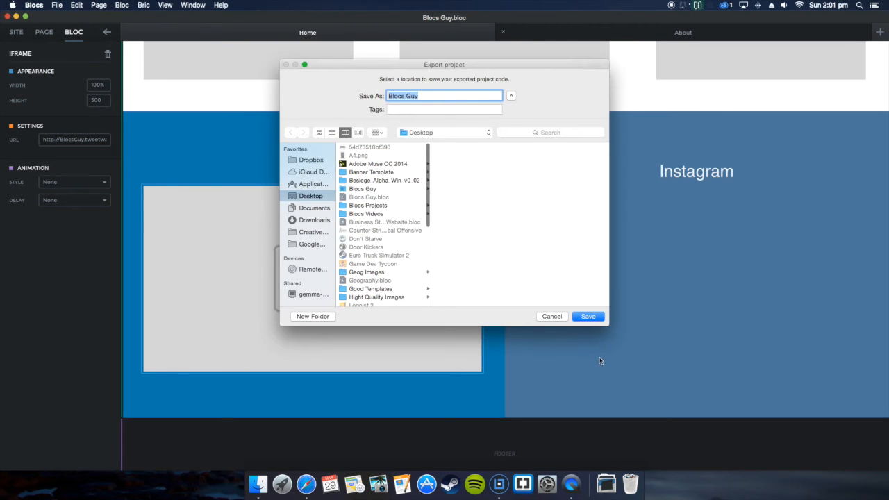
click(588, 317)
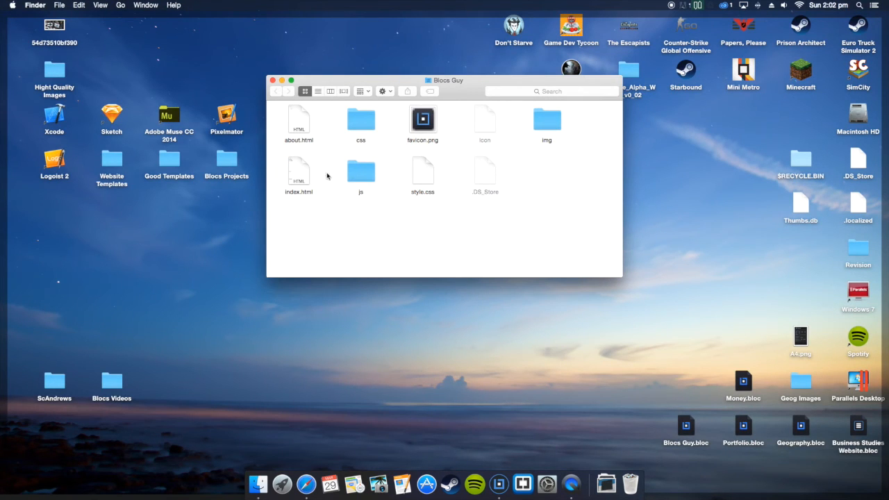
double_click(299, 174)
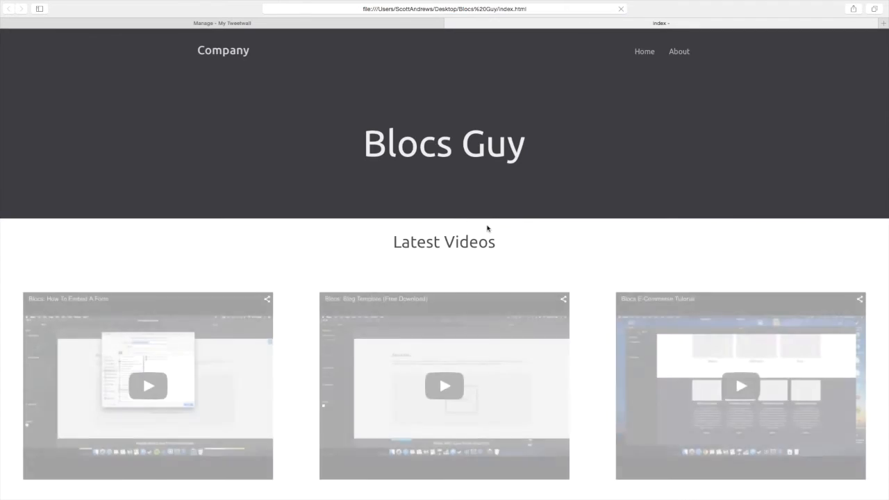
scroll(down, 3)
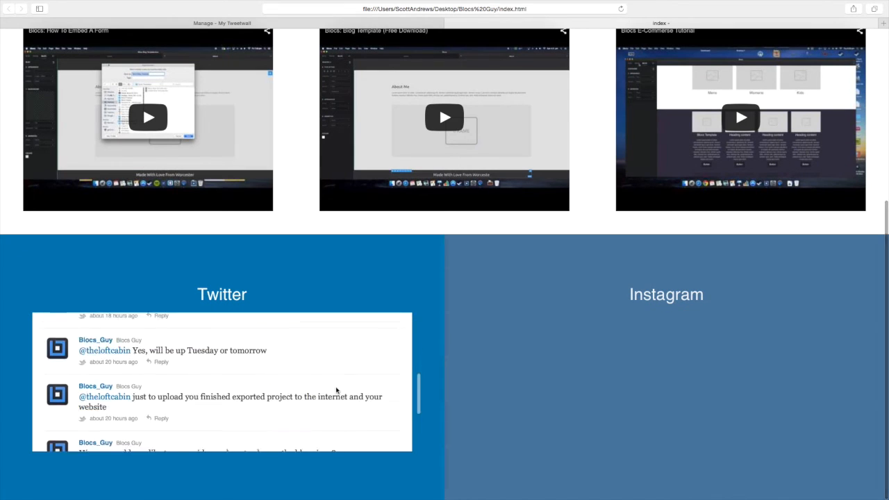
scroll(up, 3)
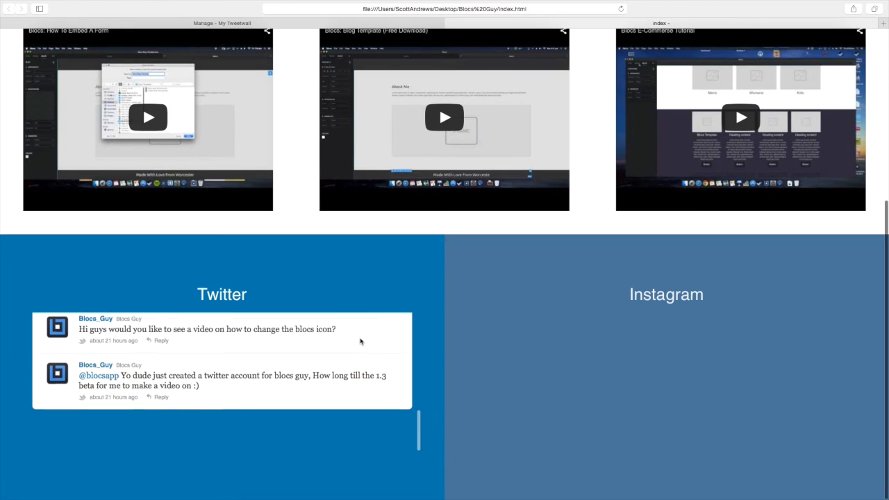
scroll(down, 3)
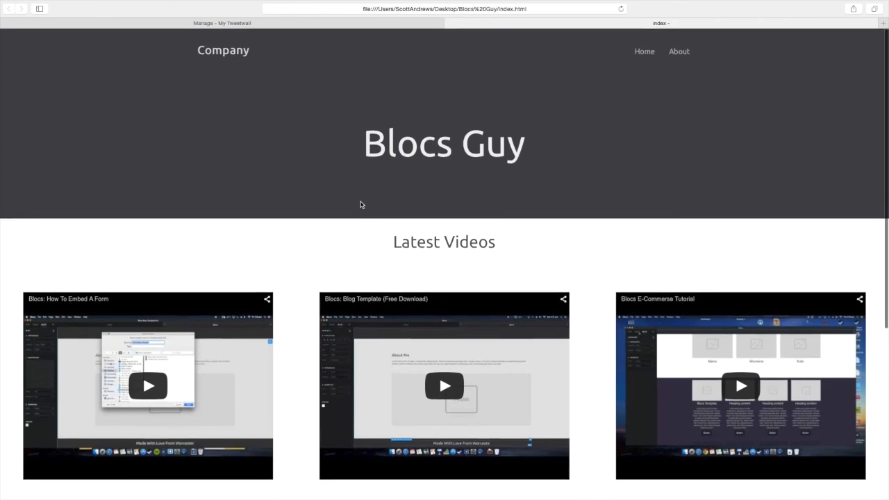
scroll(down, 3)
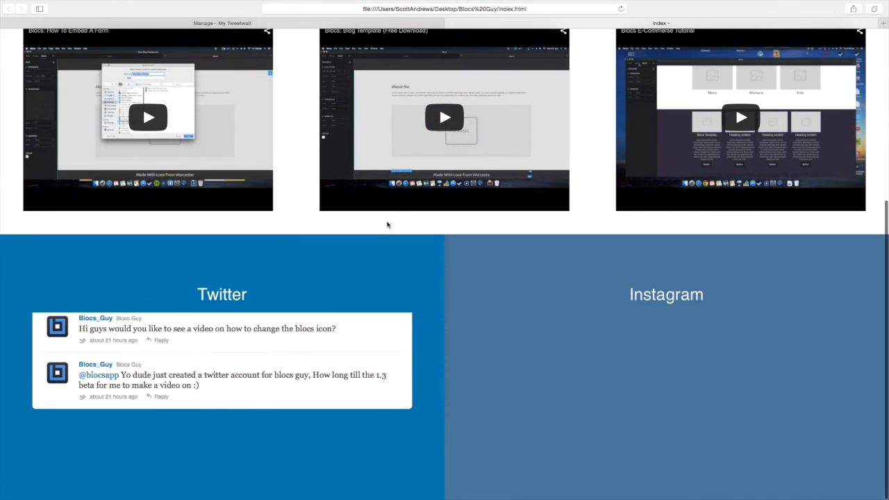